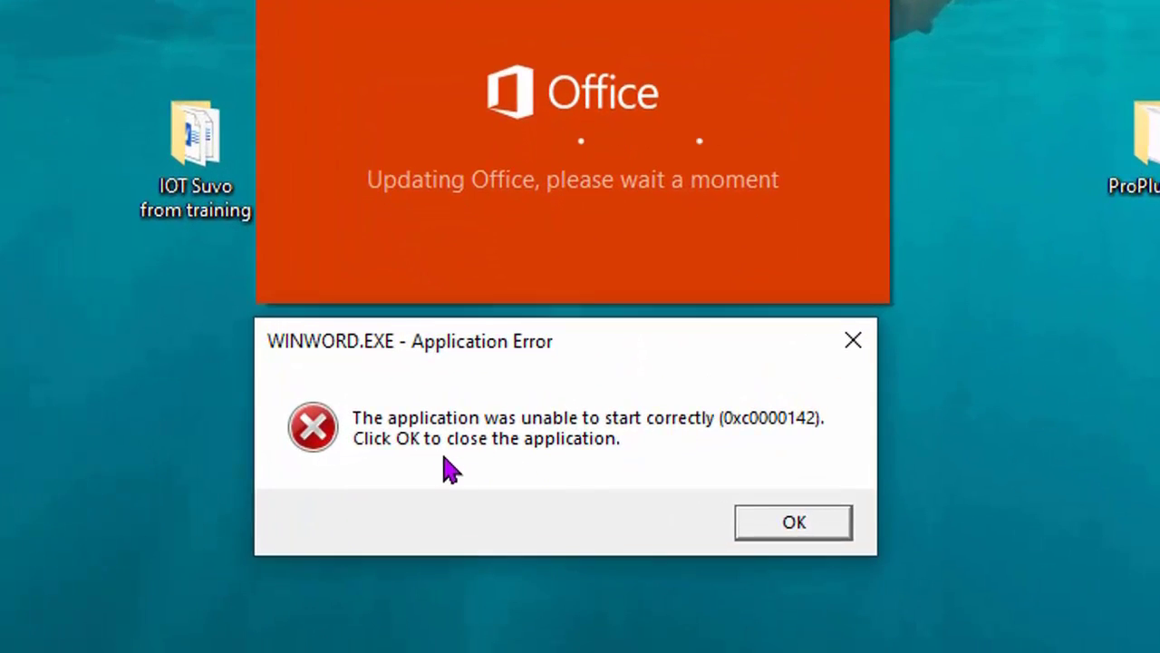
mouse_move(370, 451)
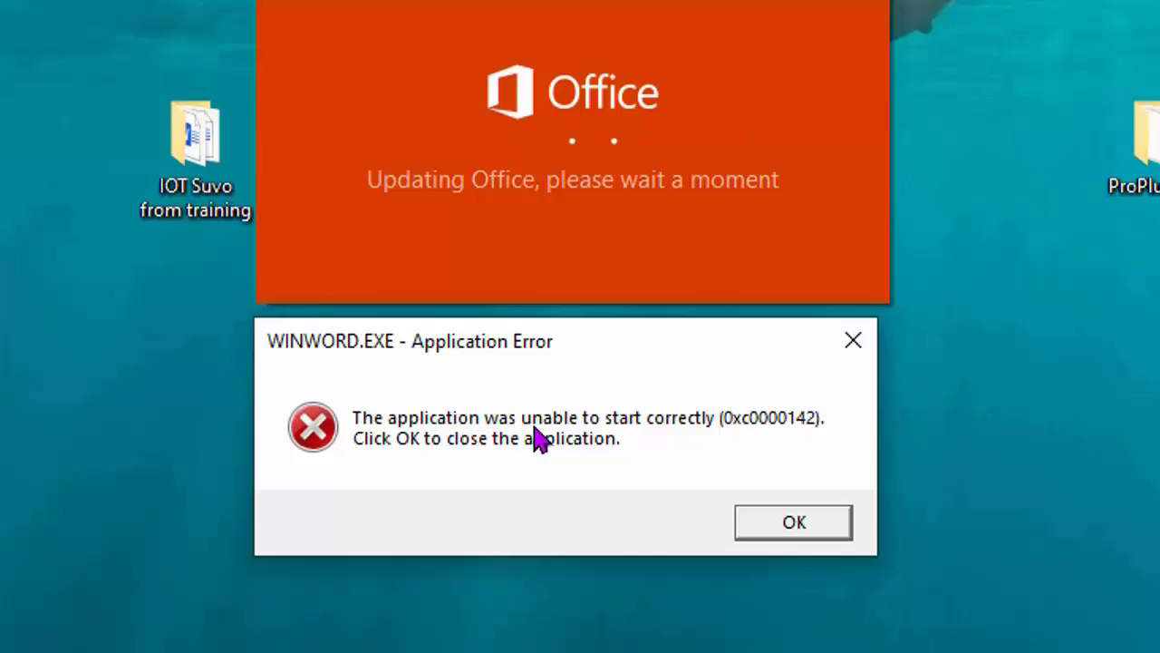
mouse_move(716, 444)
text(control)
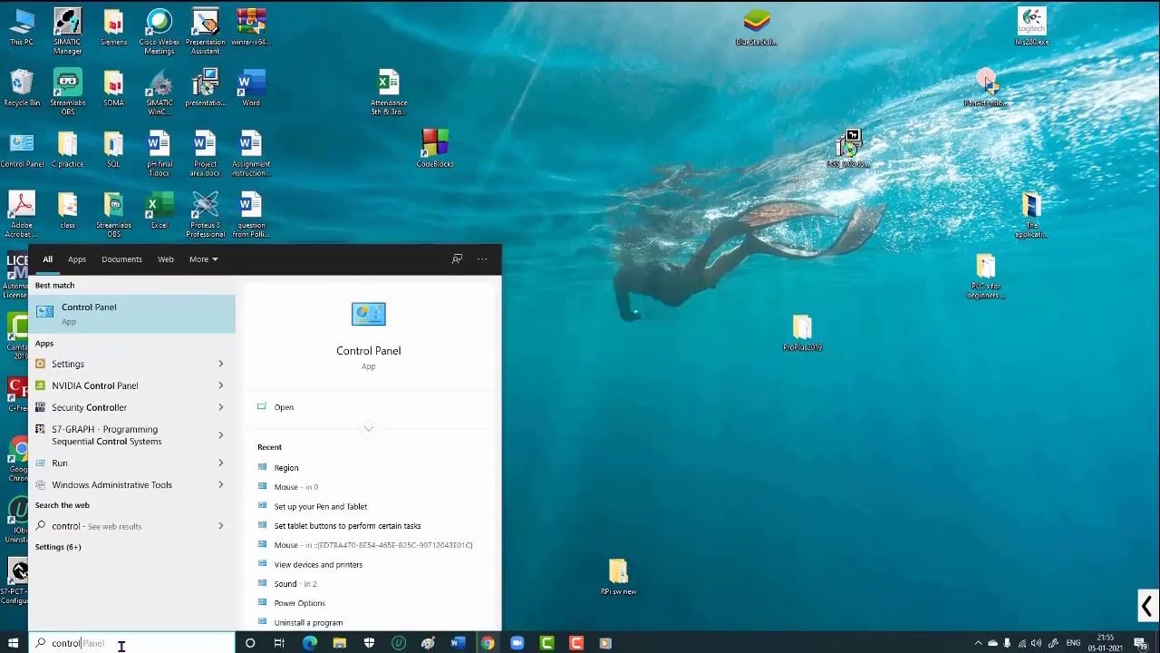
Browse the non-Unicode system locale list under Region > Administrative and confirm, leaving English (United States).
click(88, 307)
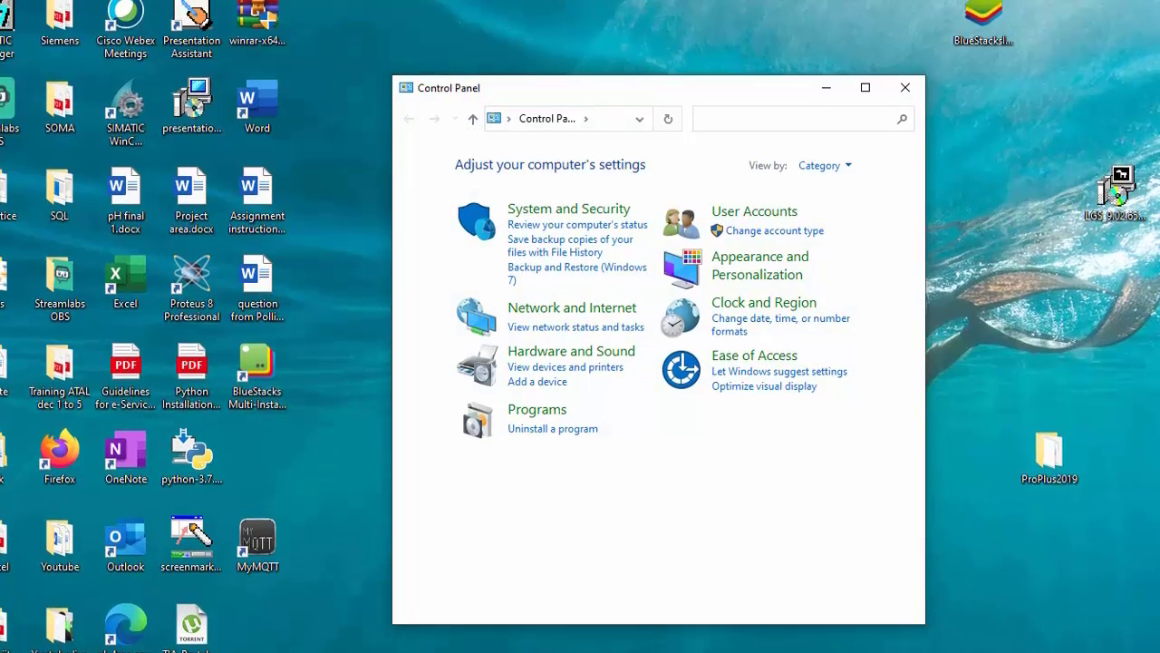
click(765, 301)
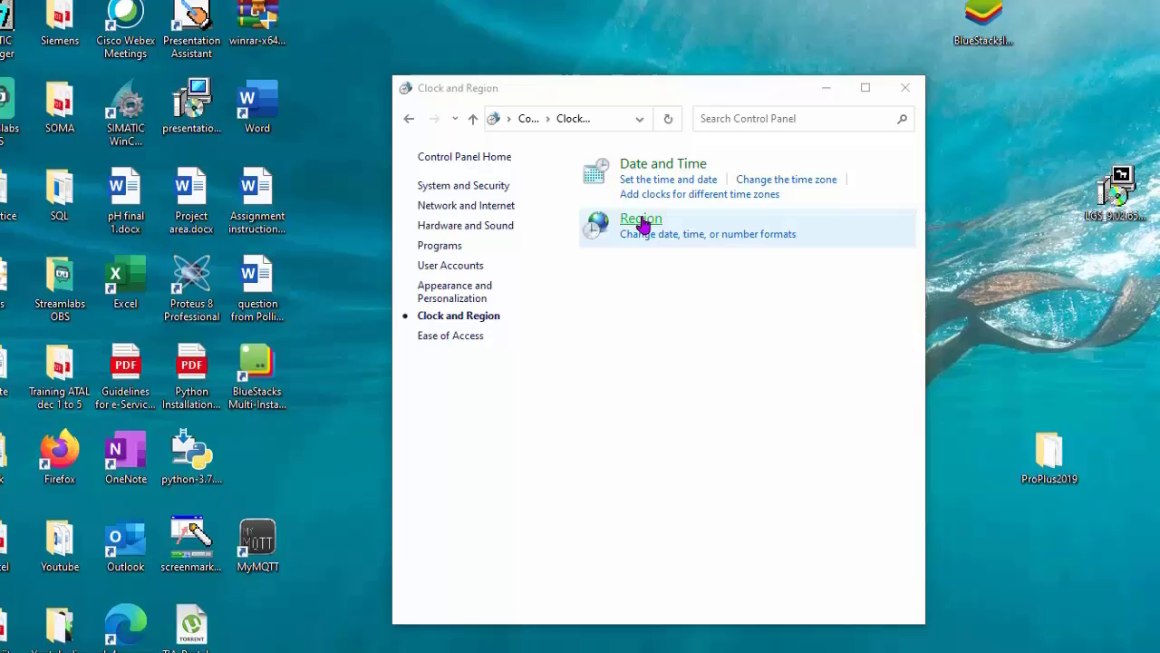
click(640, 218)
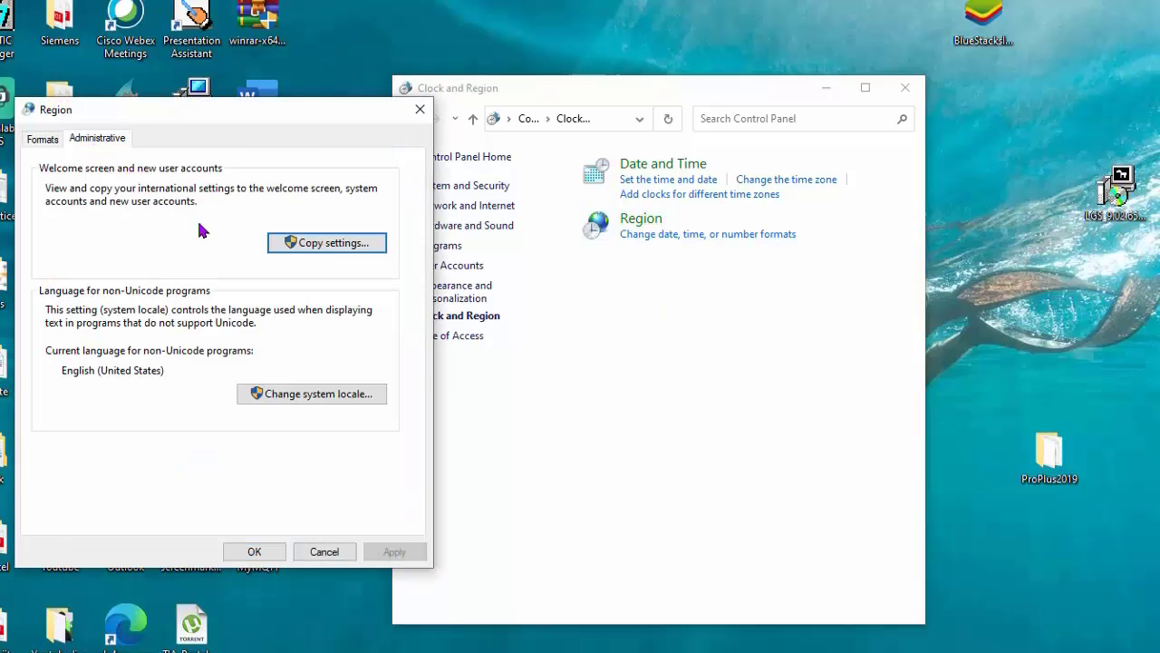
click(312, 394)
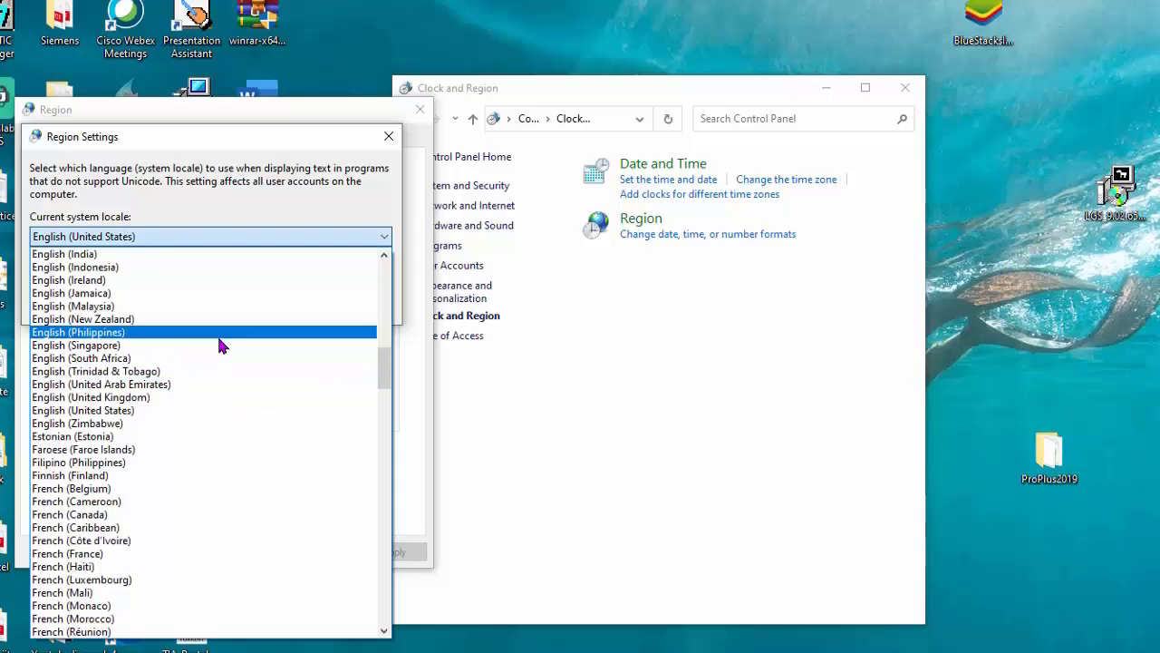
click(63, 254)
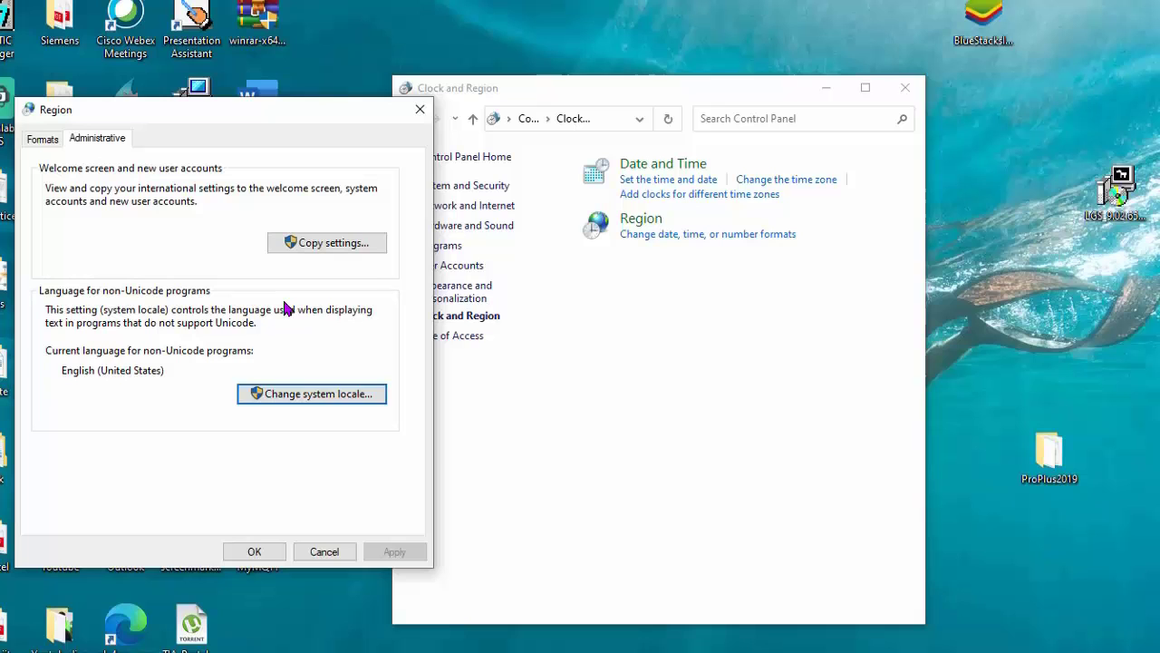
mouse_move(254, 551)
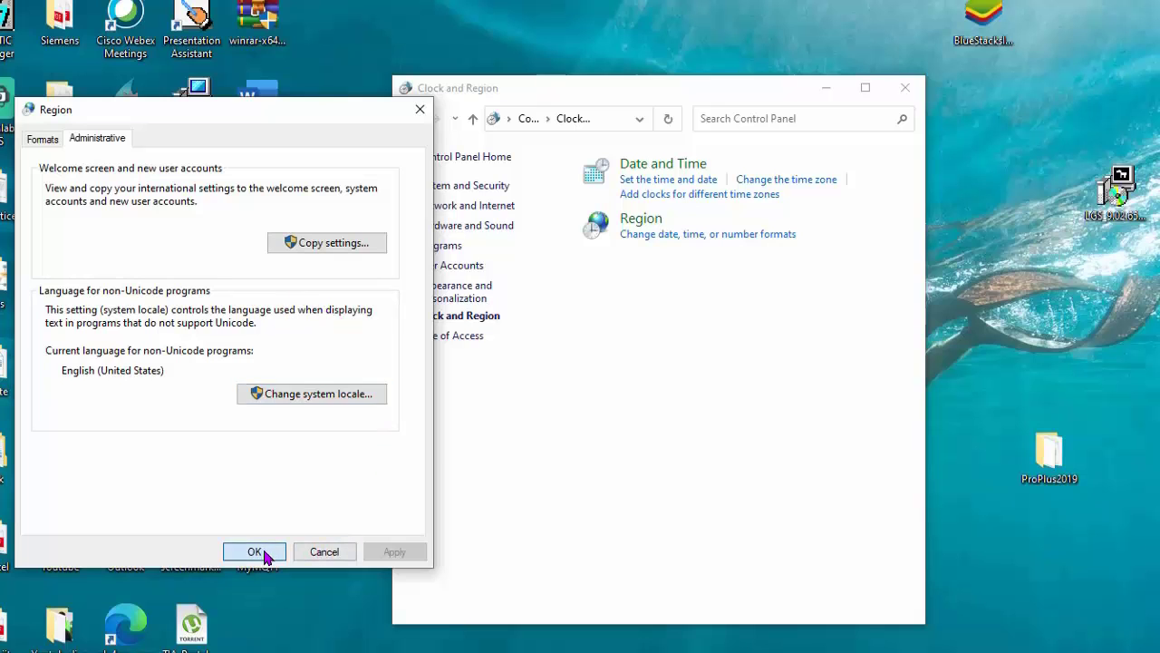
click(253, 551)
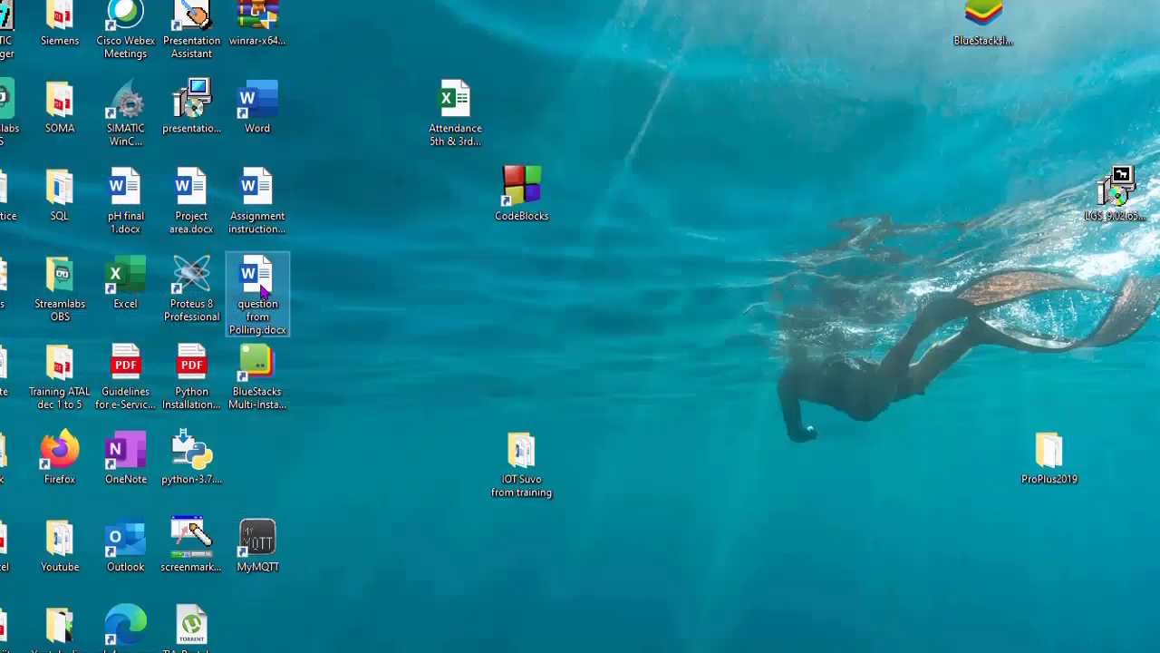
Relaunch the Word document from the desktop and dismiss the repeated 0xc0000142 error.
double_click(257, 276)
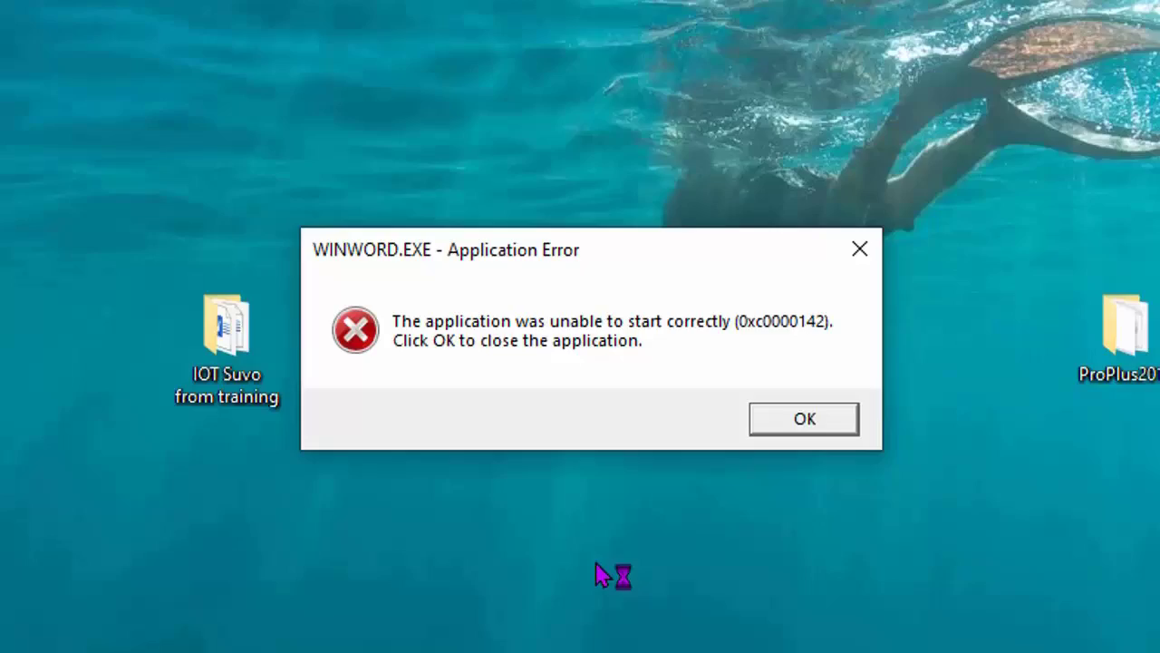
click(805, 417)
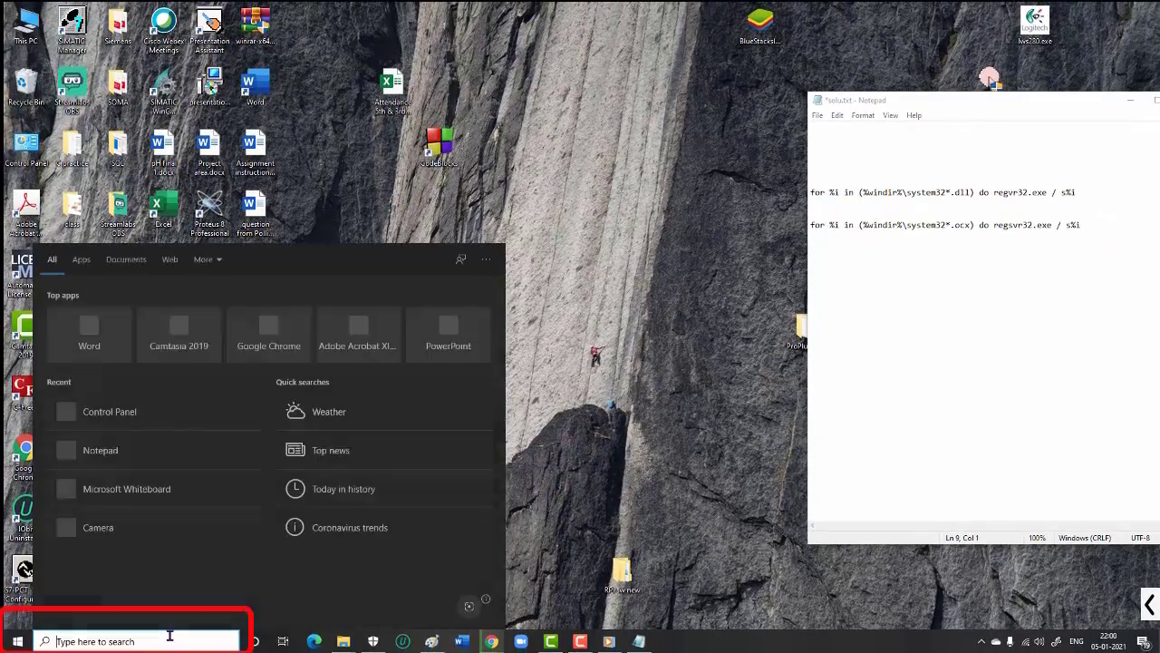
Run the regsvr32 for-loop over system32 .ocx files in Command Prompt, then exit it.
text(cmd)
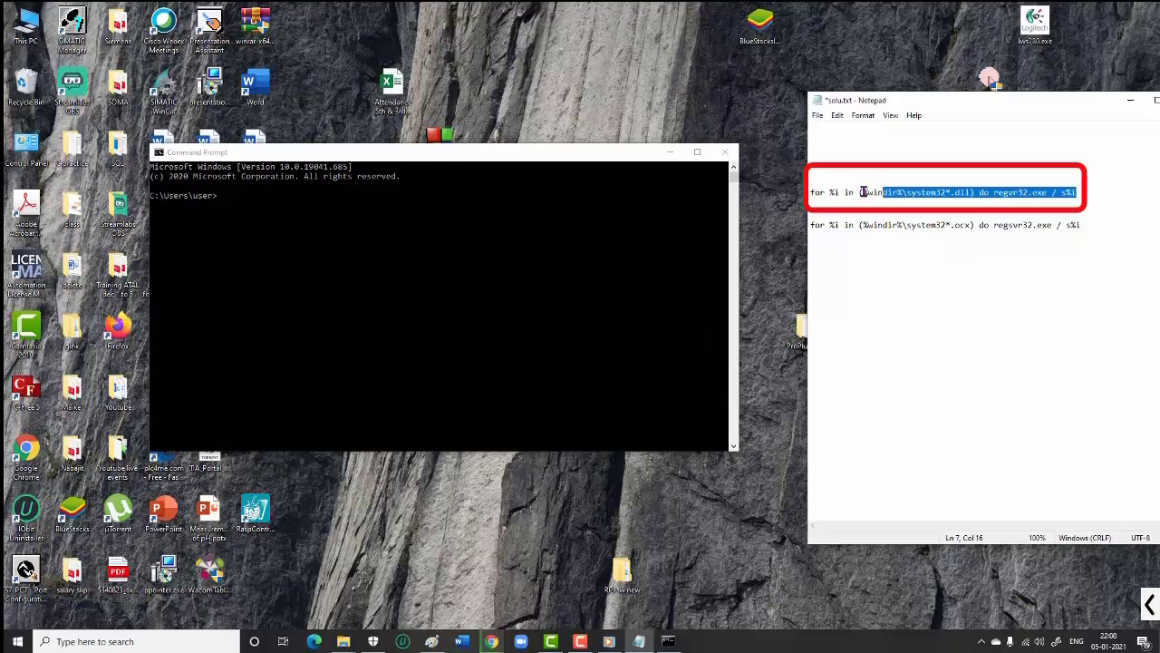
click(243, 196)
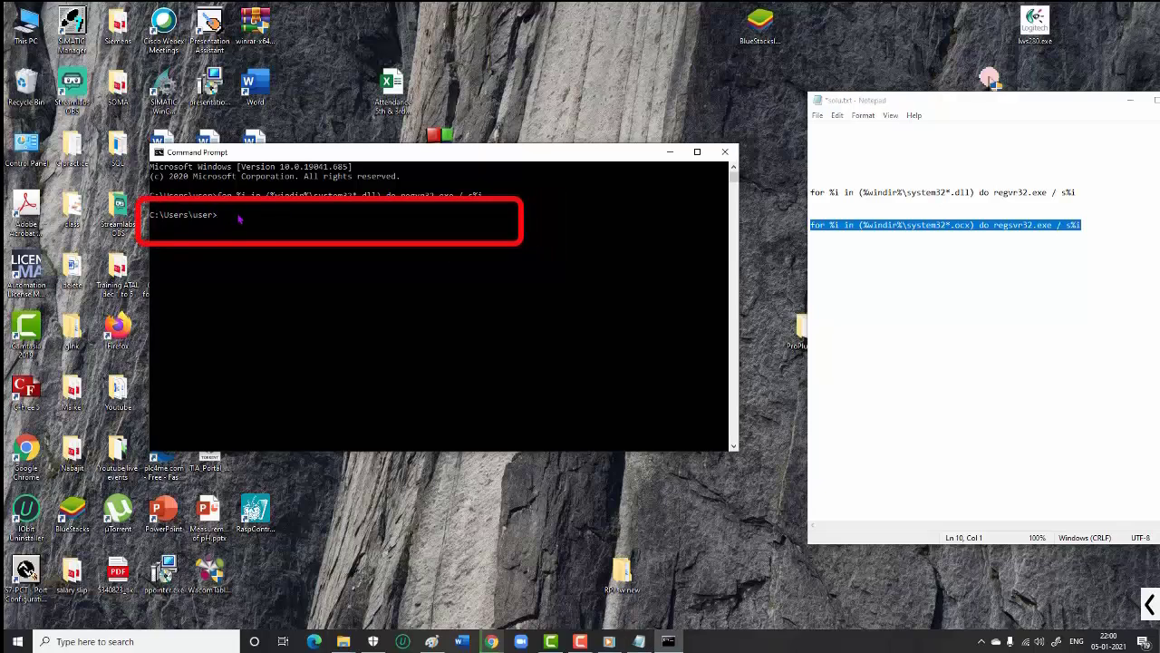
text(for %i in (%windir%\system32*.ocx) do regsvr32.exe / s%i)
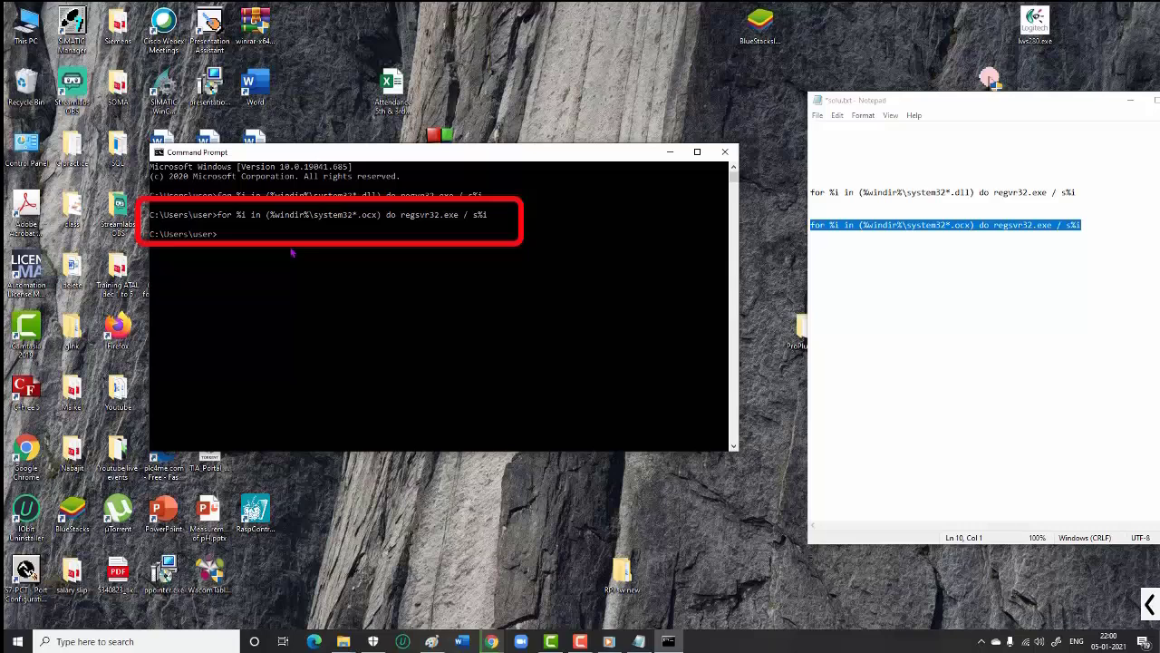
text(exit())
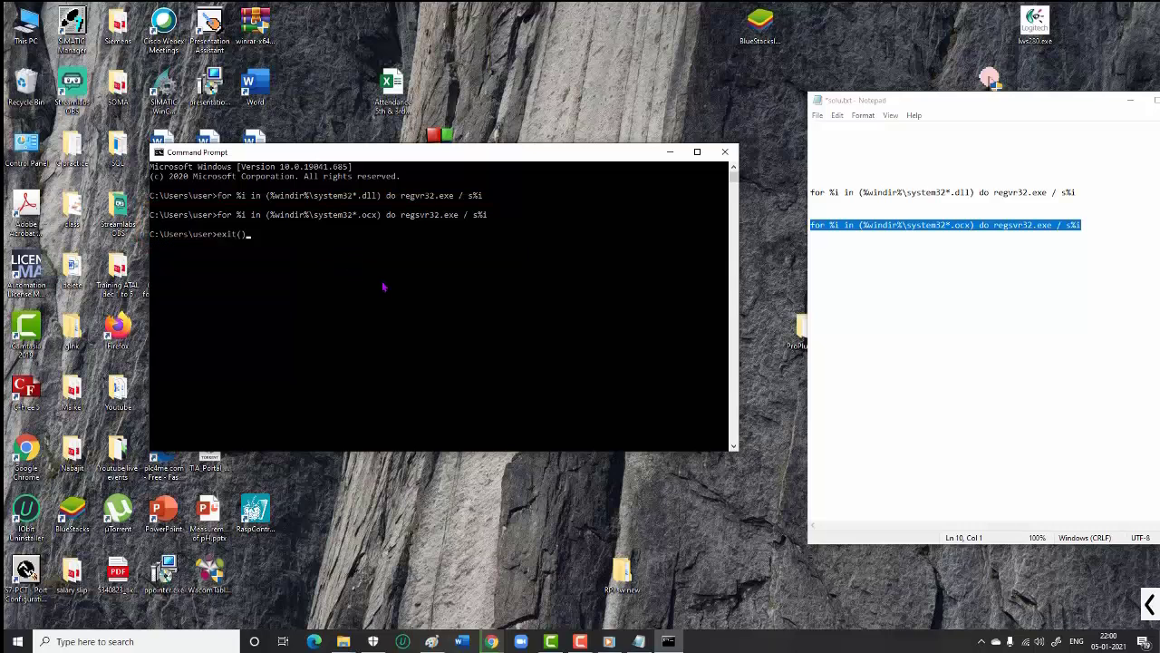
click(725, 152)
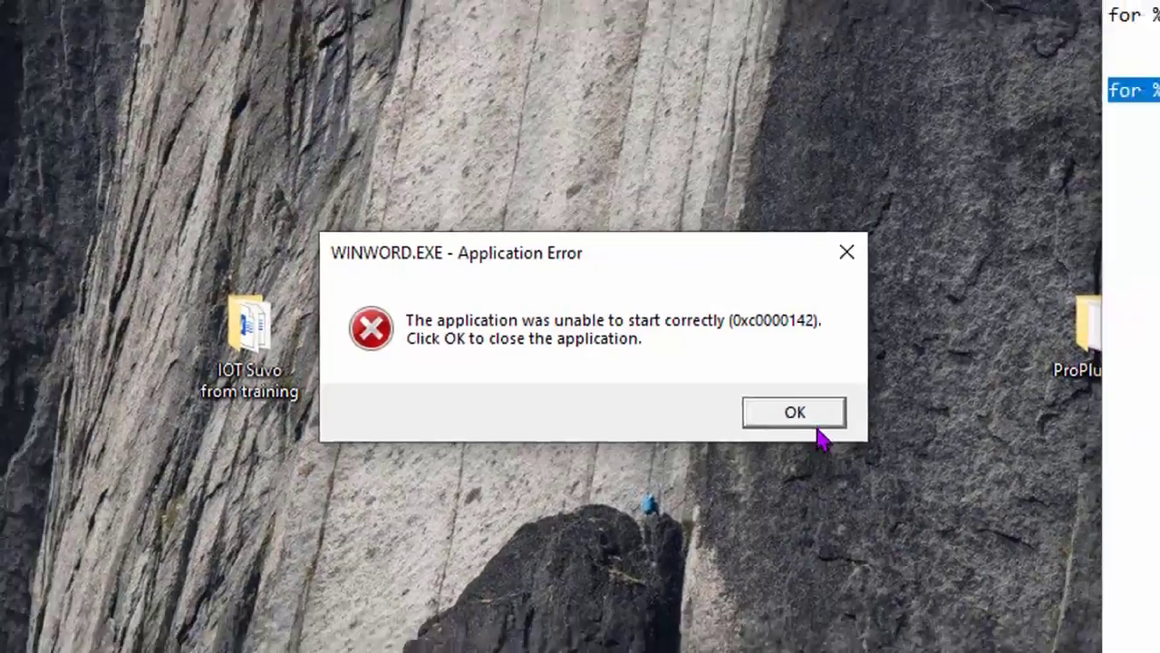
Dismiss the Word 0xc0000142 error again and begin restarting from the Start menu.
click(794, 411)
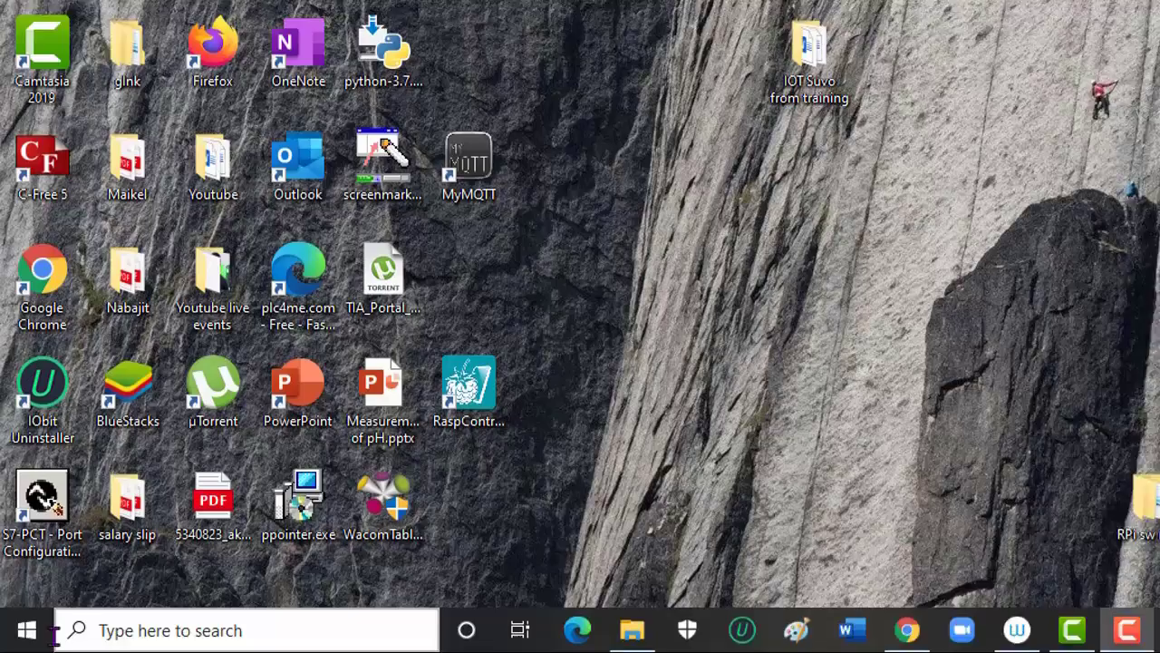
click(29, 627)
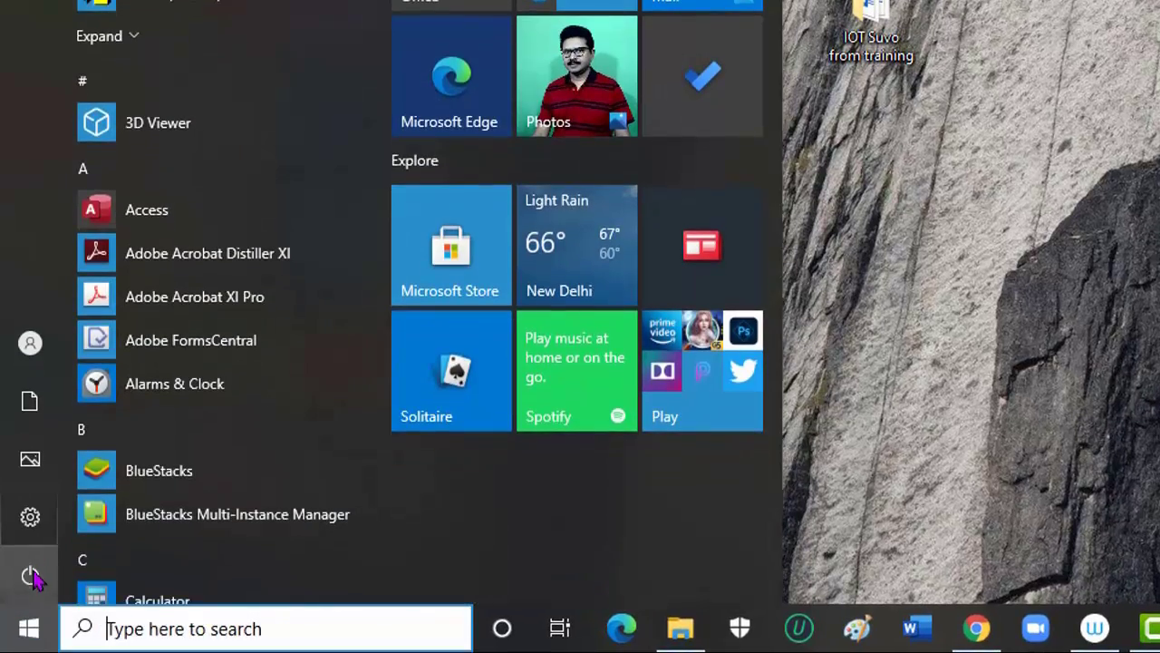